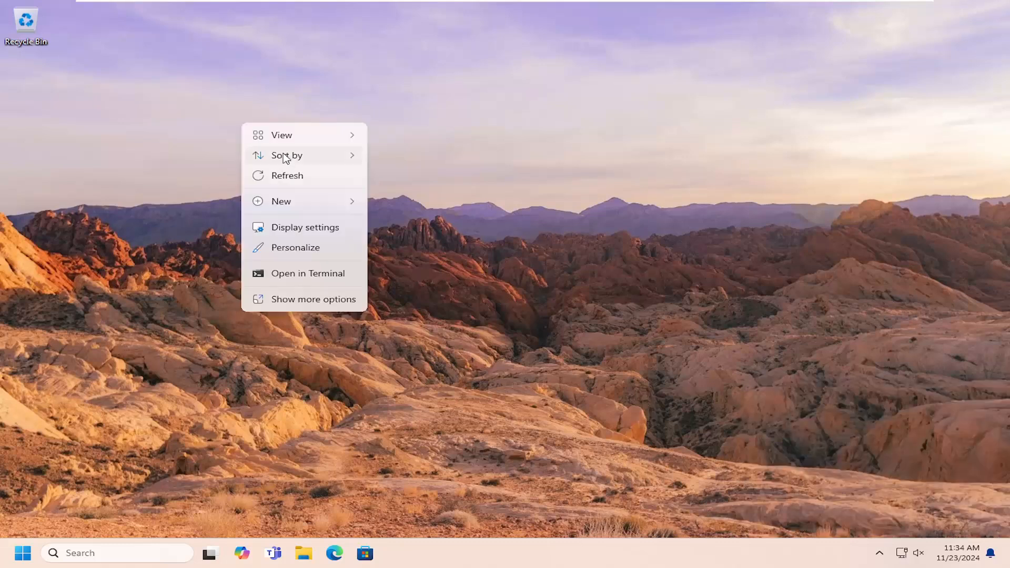
Create 'New folder' on the desktop and open it empty in File Explorer.
click(280, 201)
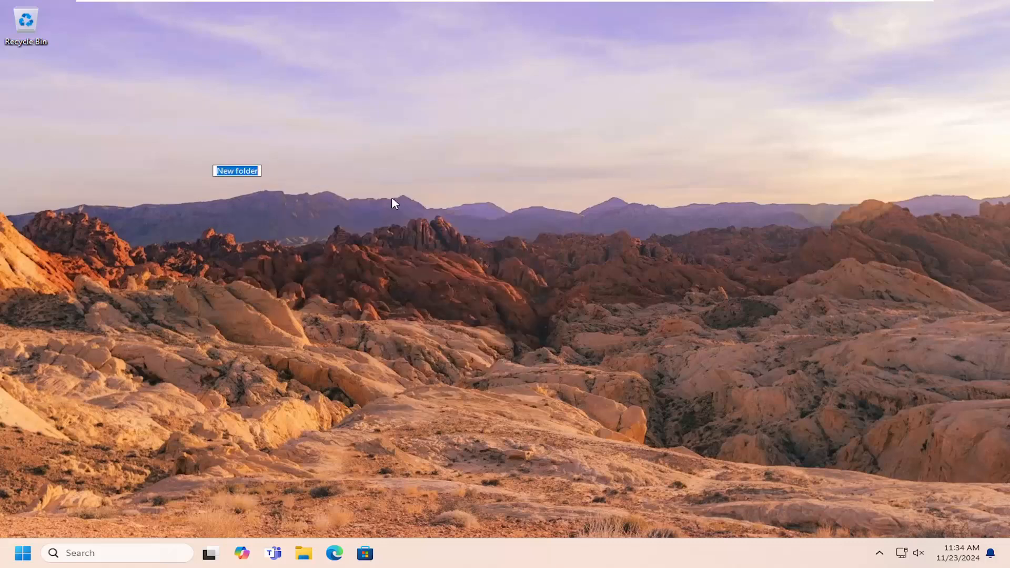
double_click(236, 170)
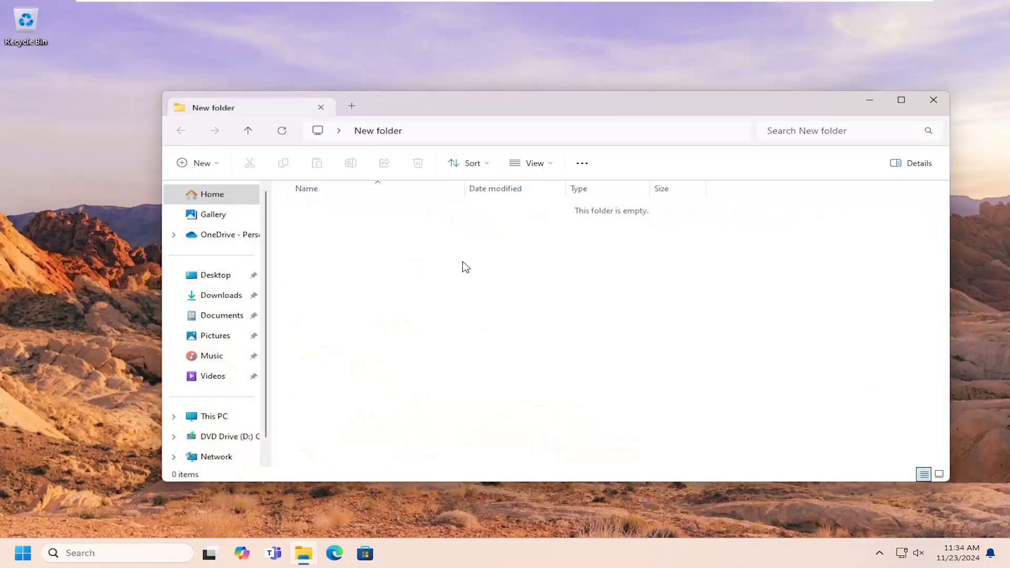
Add a Word document, a text document and a Publisher document via the folder's New menu.
right_click(466, 267)
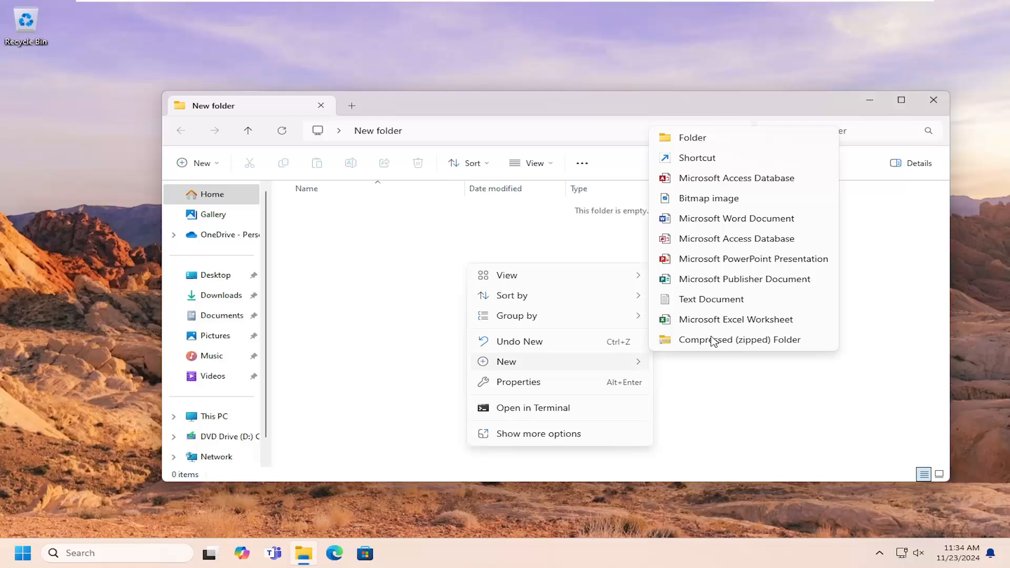
click(711, 298)
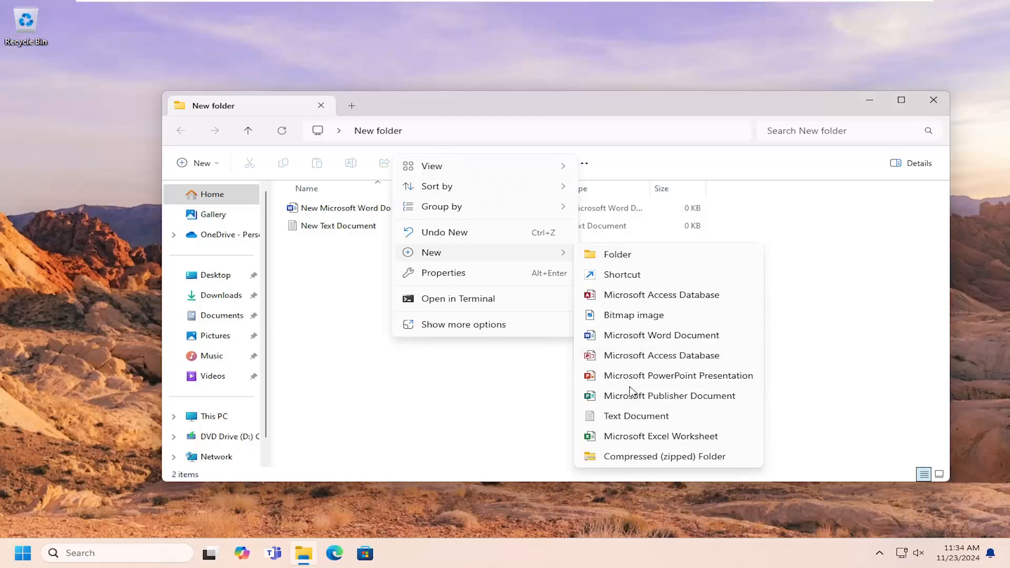
click(669, 395)
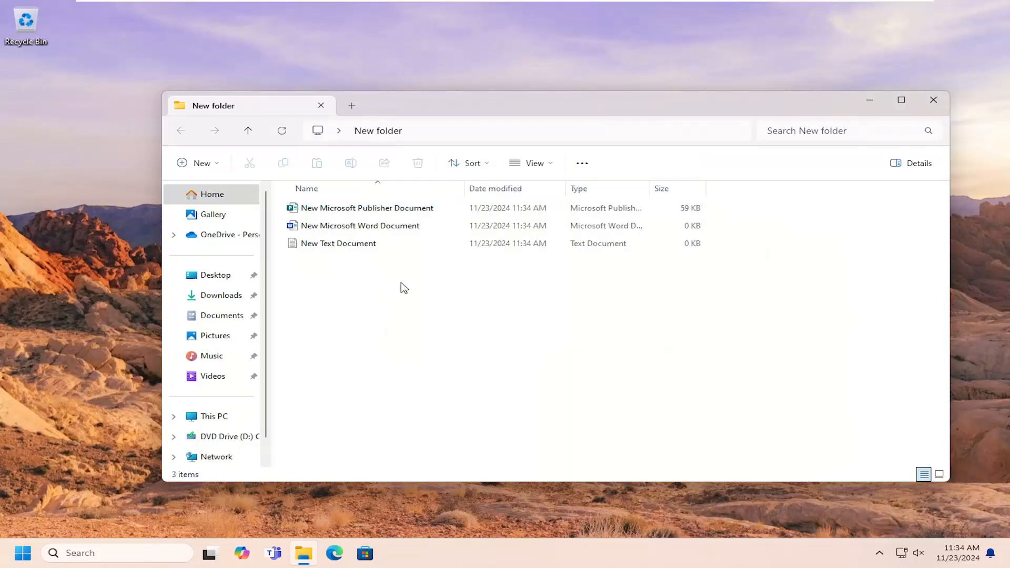
right_click(400, 289)
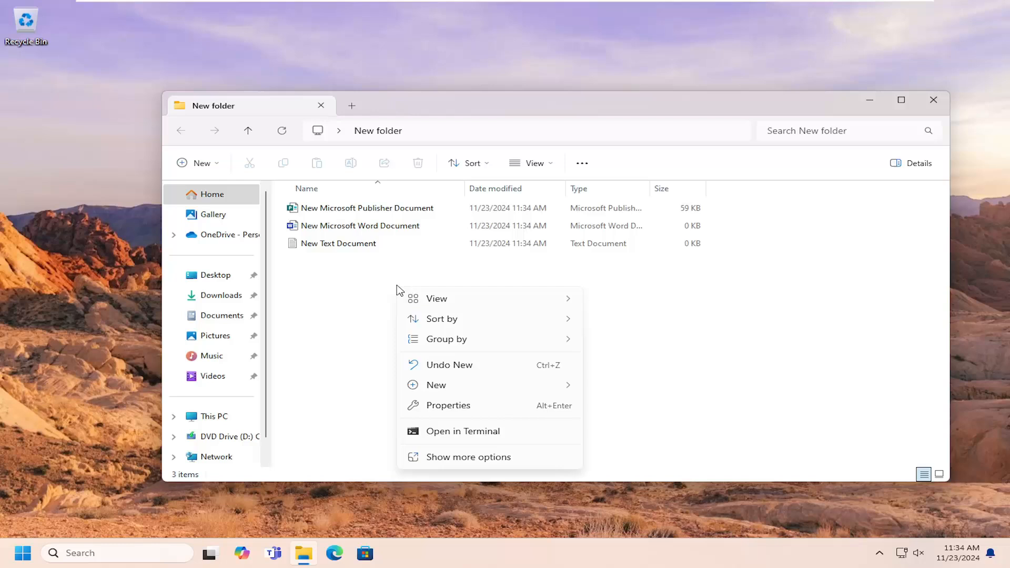
Run 'dir > List.txt' in PowerShell here, then view List.txt's four file names in Notepad.
click(456, 438)
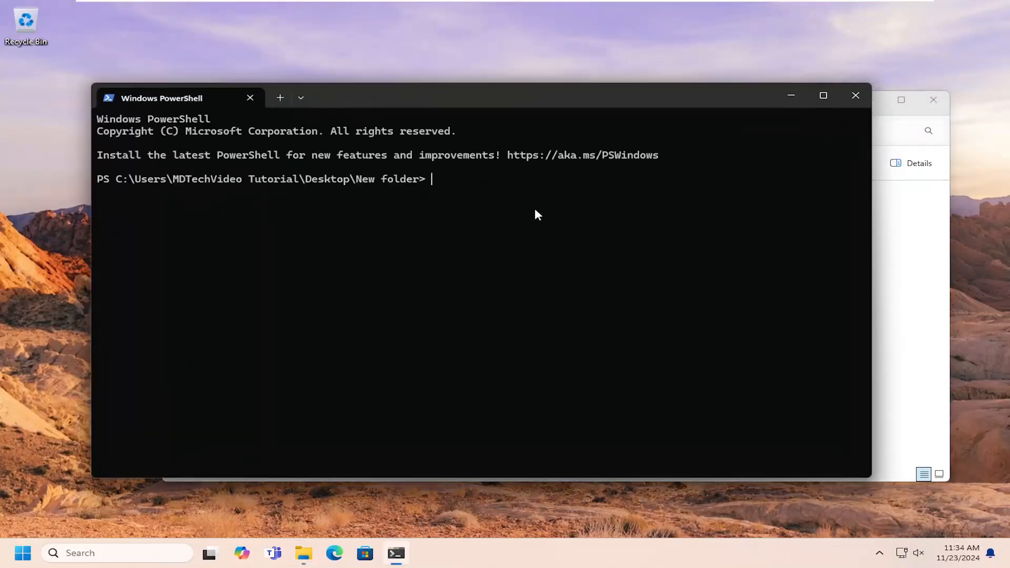
text(dir)
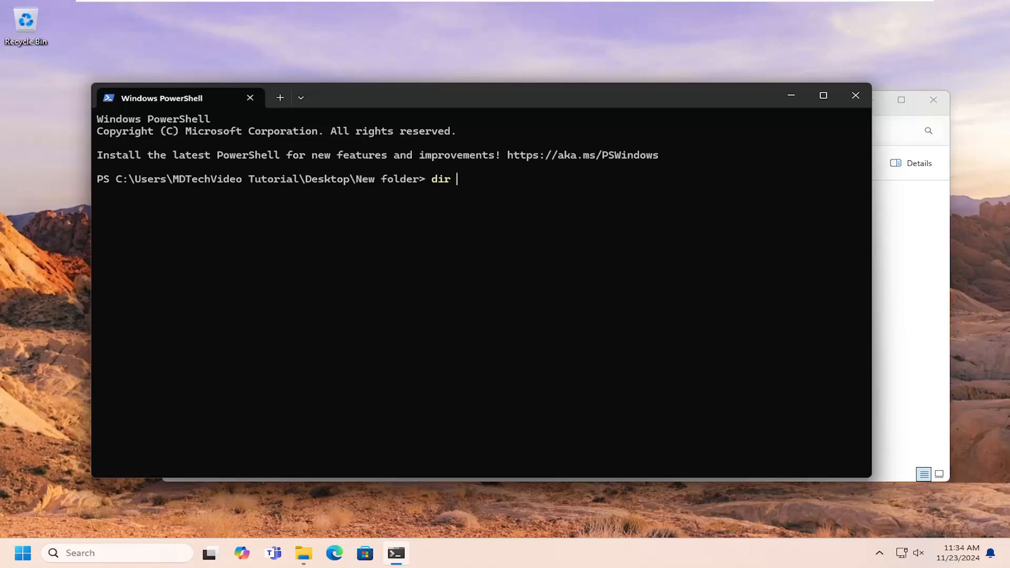
text(>)
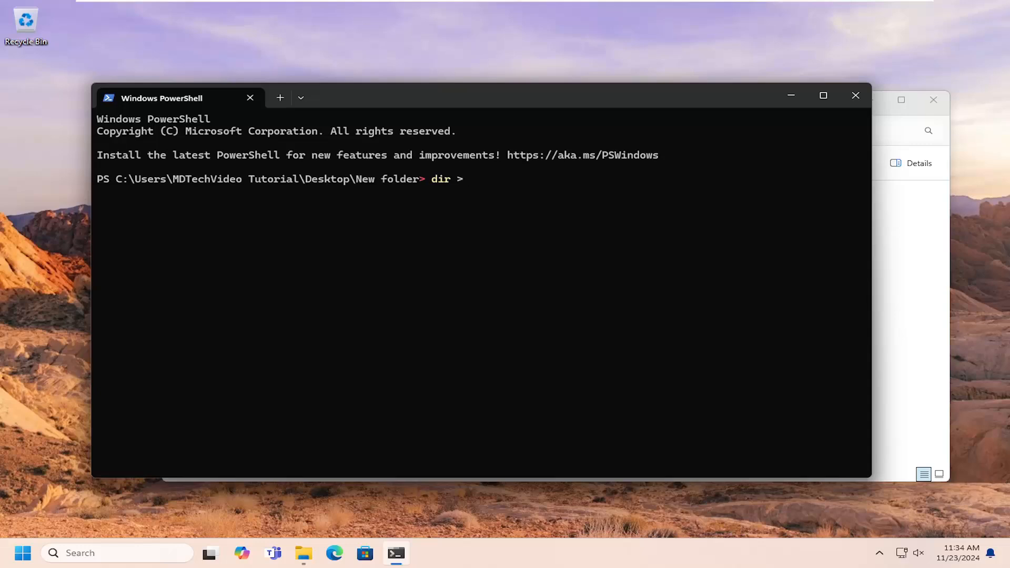
text(List)
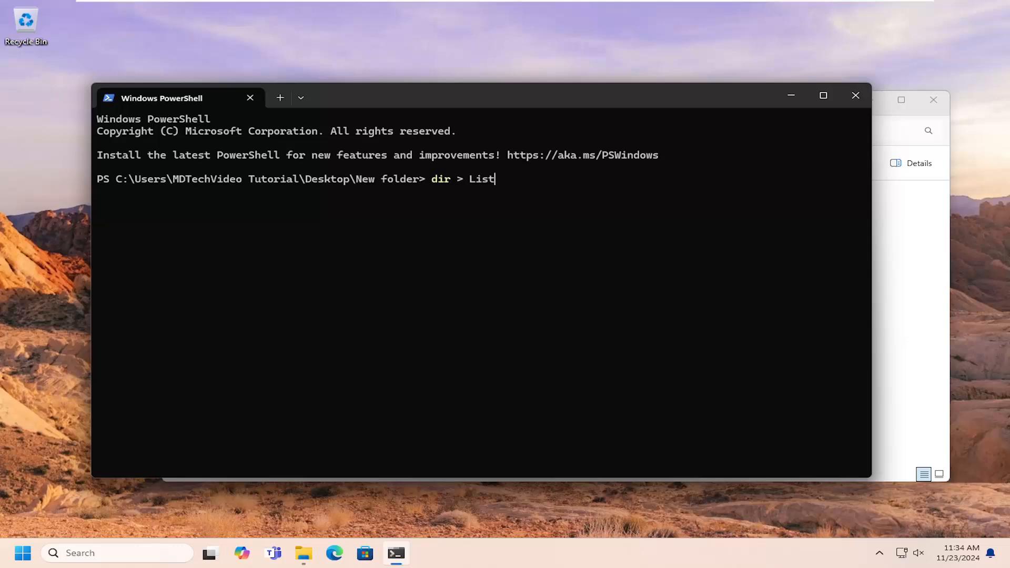
text(.txt)
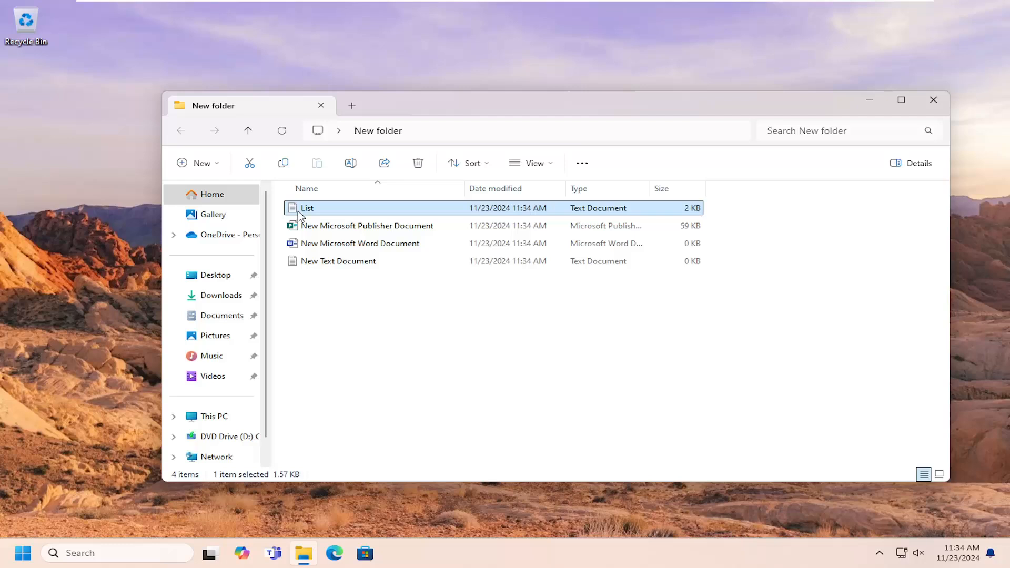
double_click(306, 208)
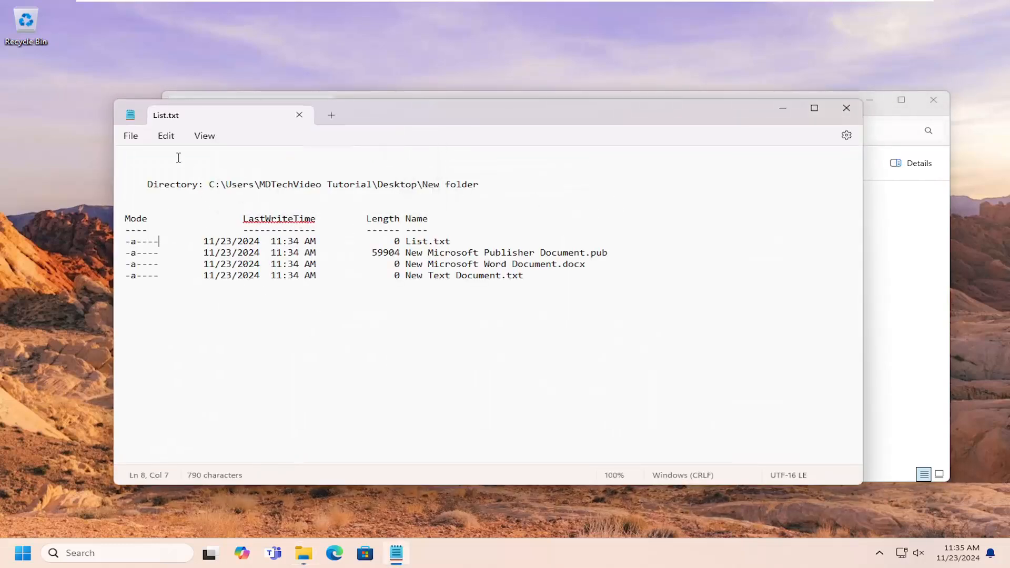
click(130, 136)
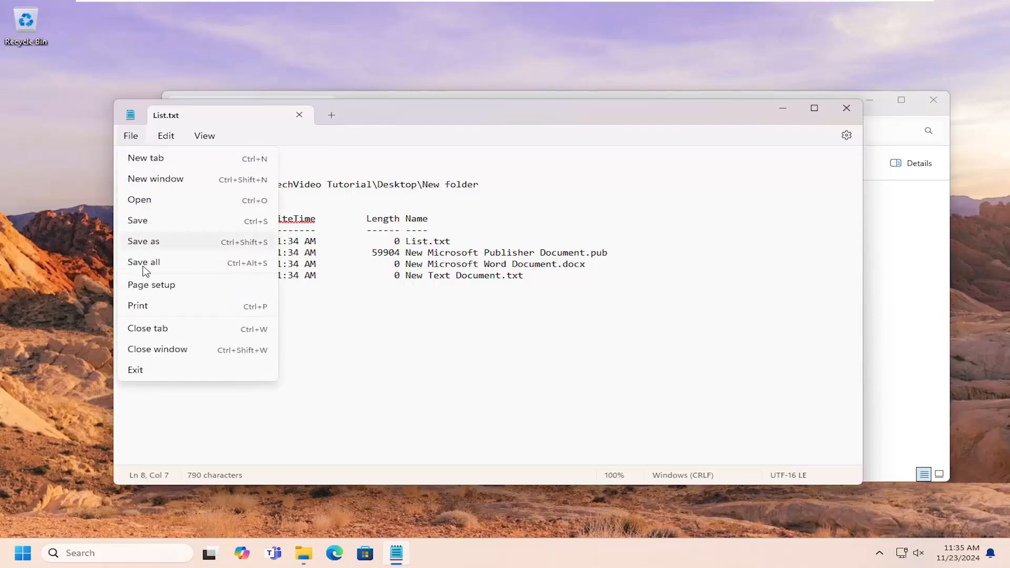
click(137, 305)
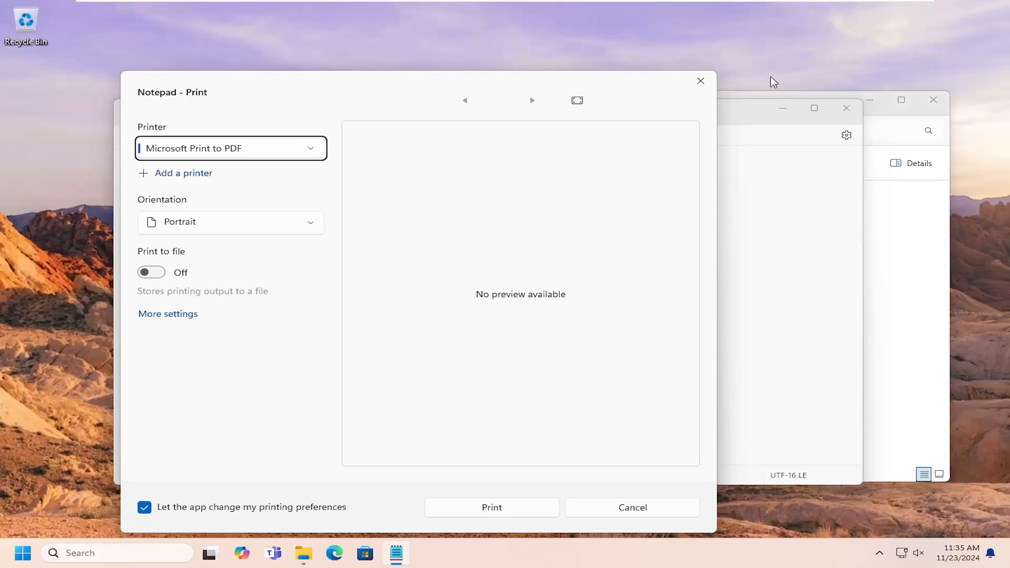
click(631, 507)
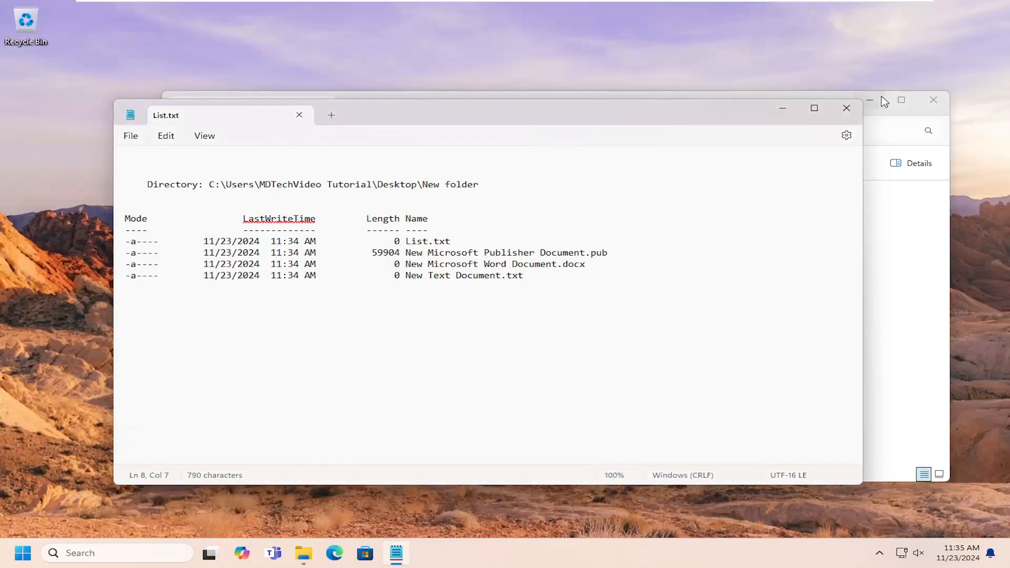